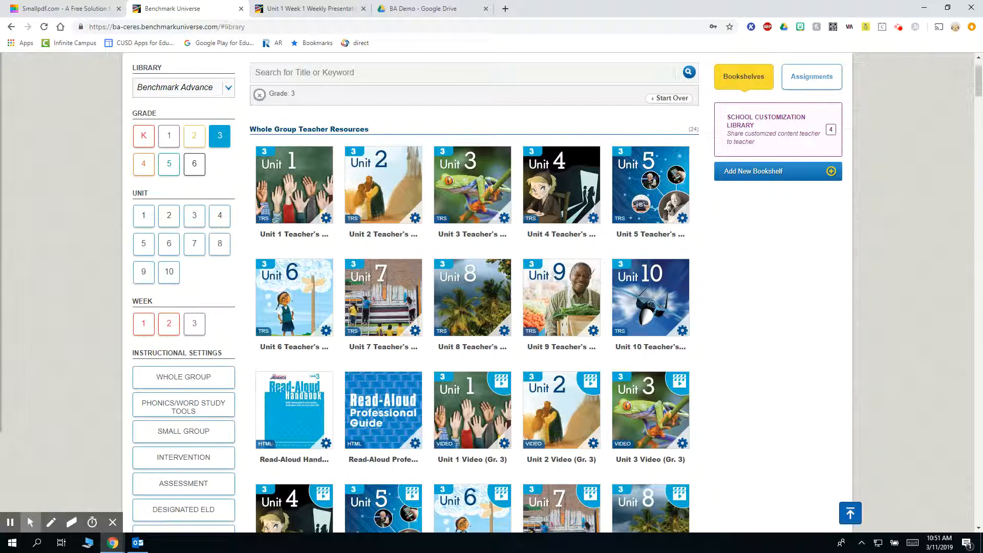
- Scroll the Grade 3 library to reach the Unit 1 teacher resources and Week 1 Presentation
scroll(down, 3)
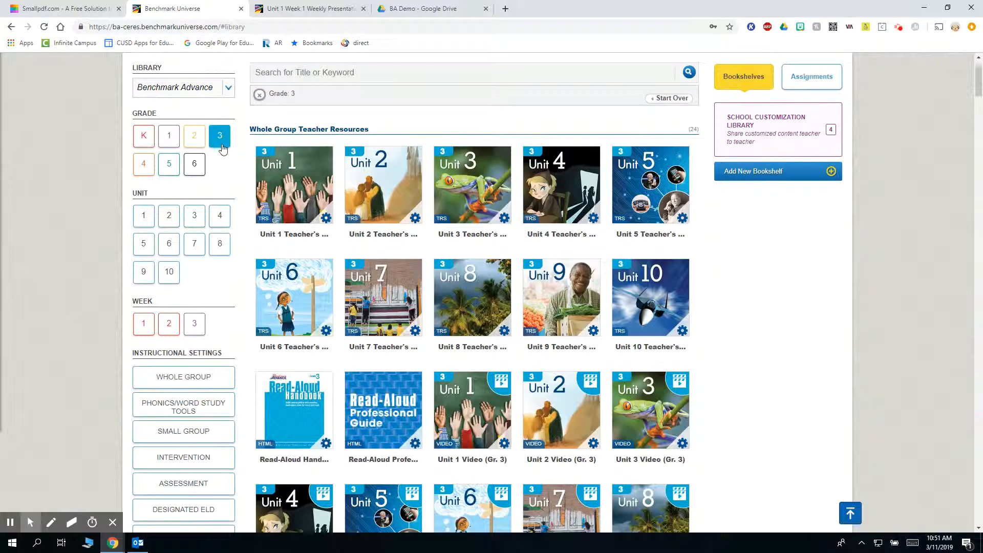
scroll(down, 3)
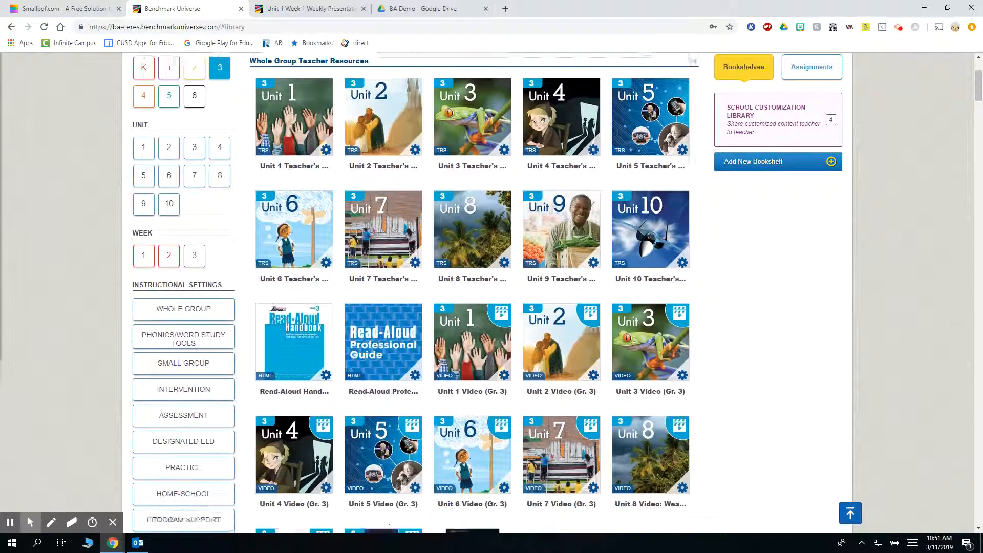
scroll(down, 3)
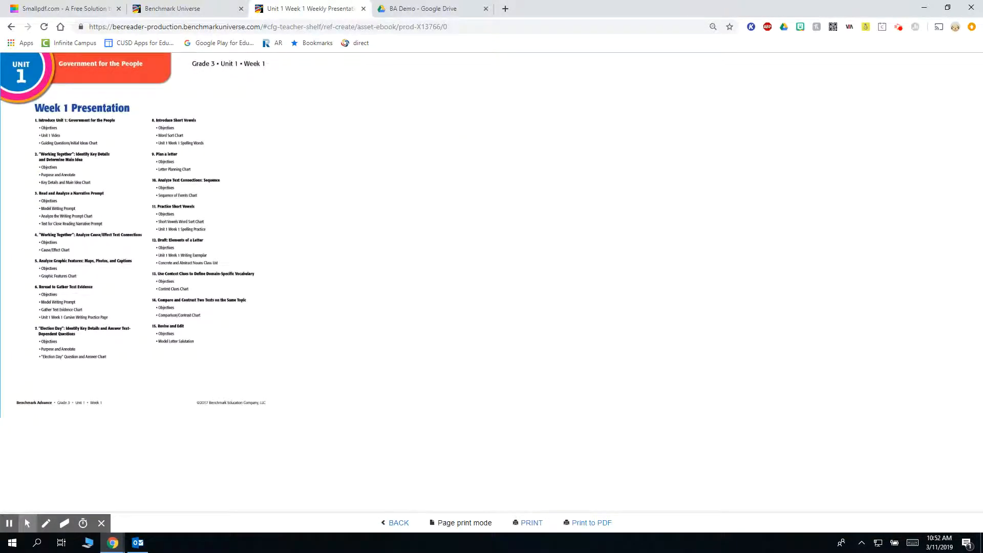
- Print the Week 1 Presentation to PDF and download it to the computer
click(591, 522)
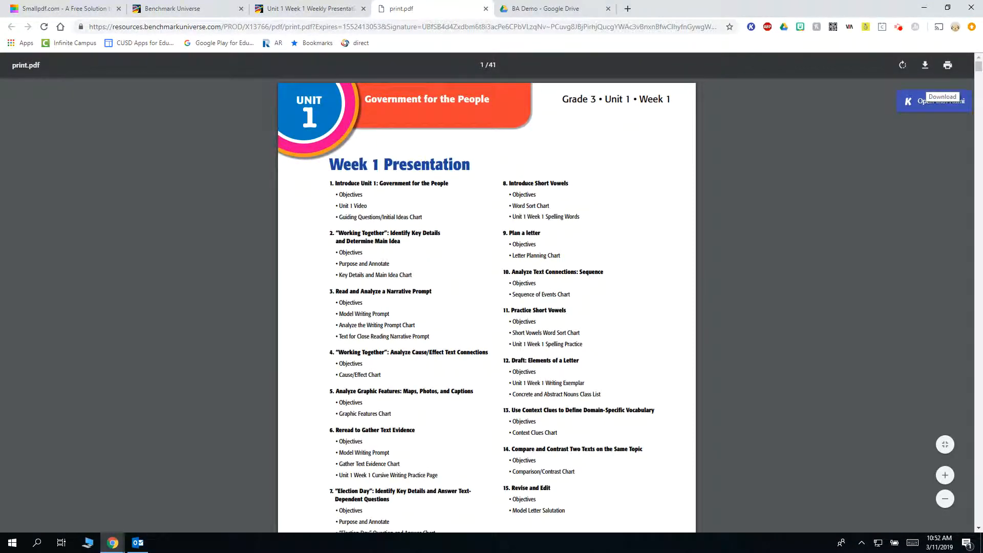
click(924, 64)
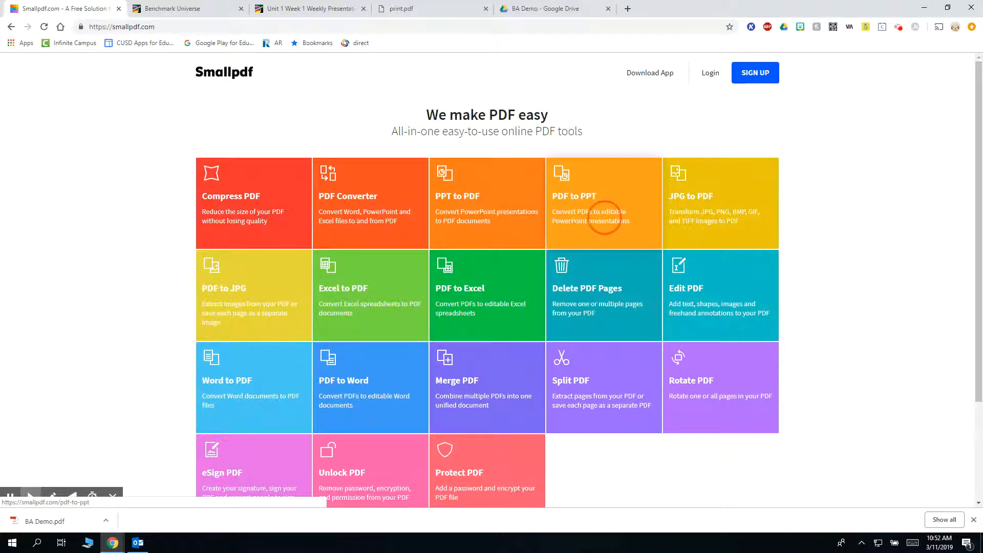
- Convert the BA Demo PDF to PowerPoint in Smallpdf and download BA Demo-converted.pptx
click(588, 216)
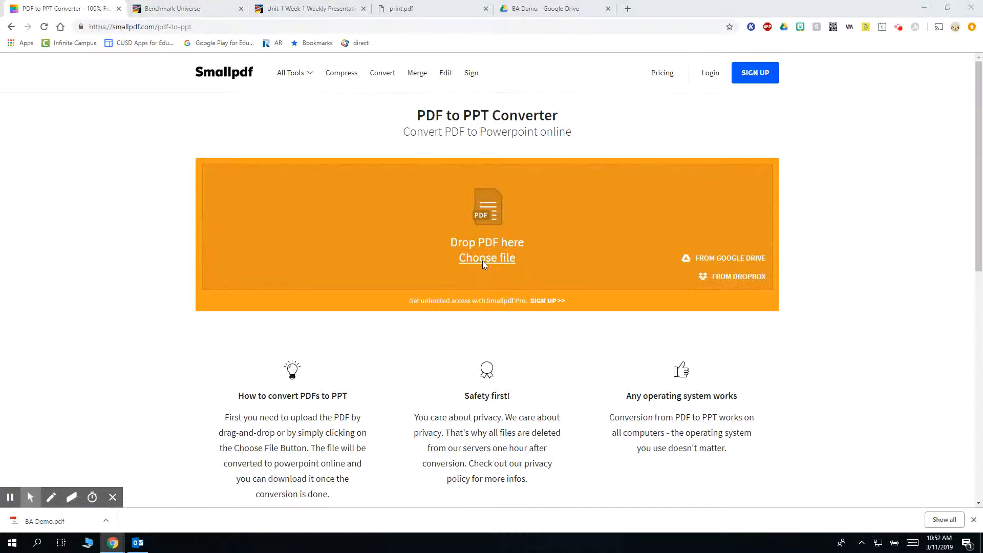
click(486, 257)
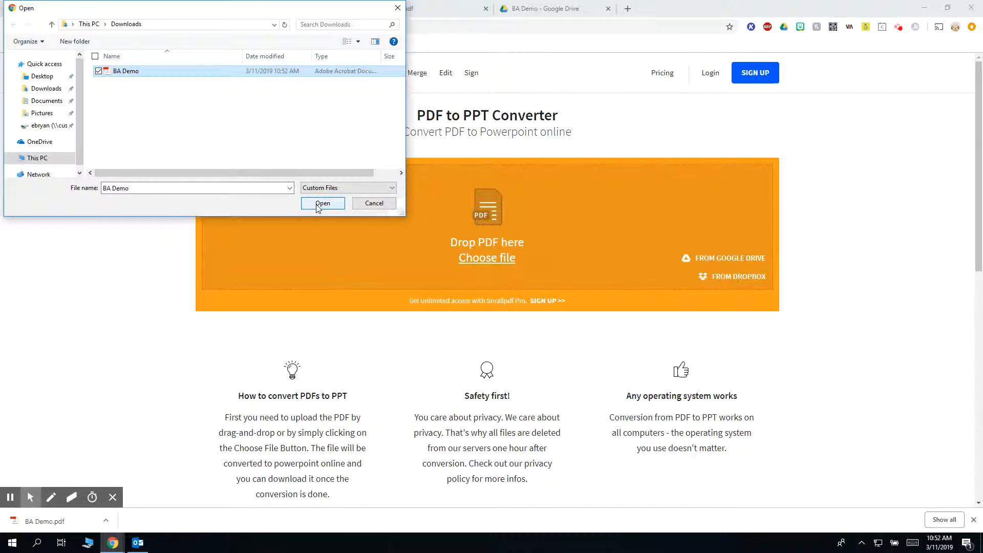
click(322, 203)
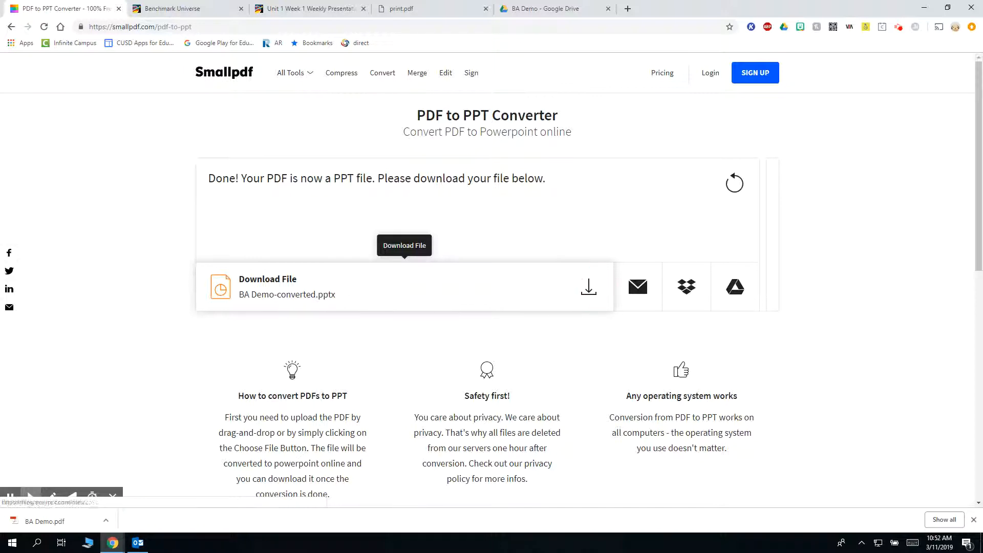
click(588, 287)
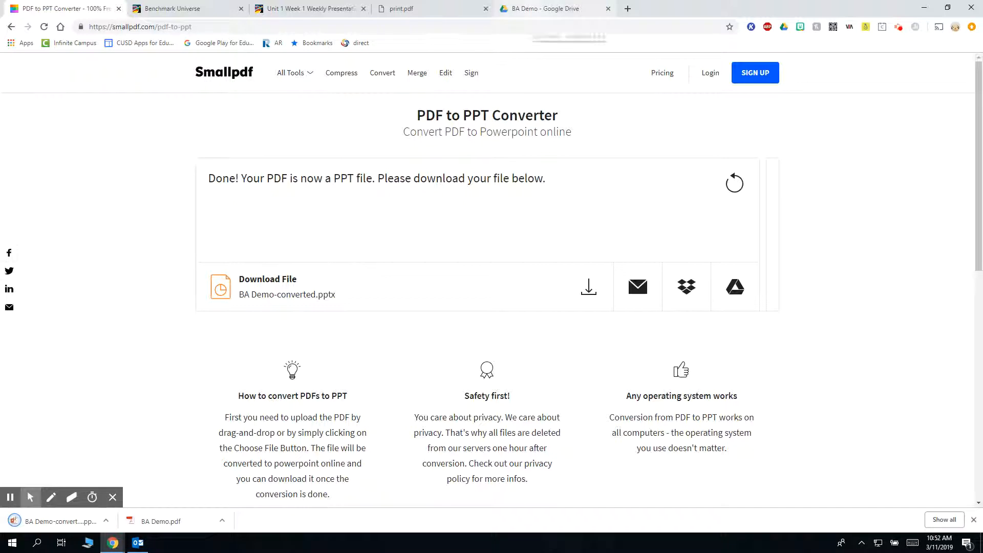
click(554, 8)
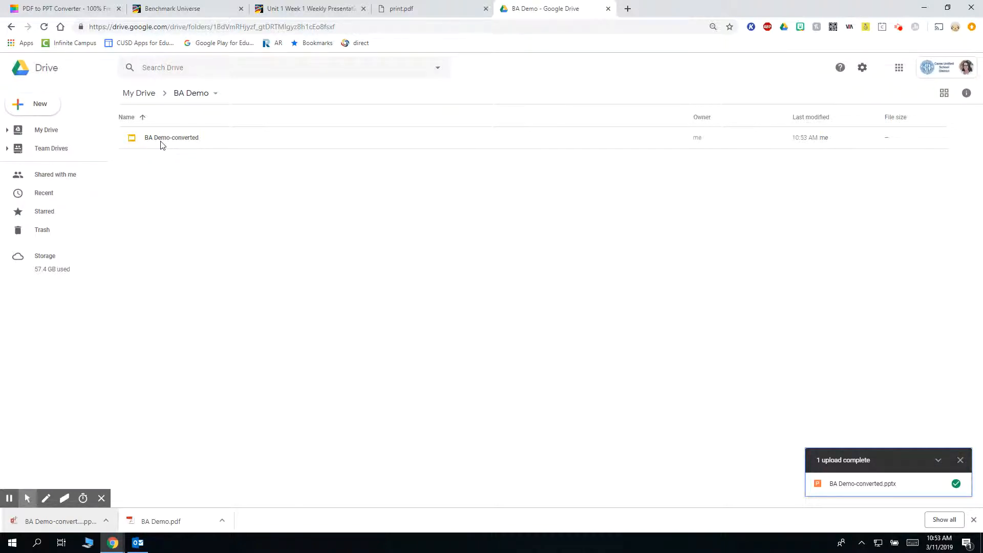
- Open BA Demo-converted from the Drive folder with Open with > Google Slides
right_click(171, 137)
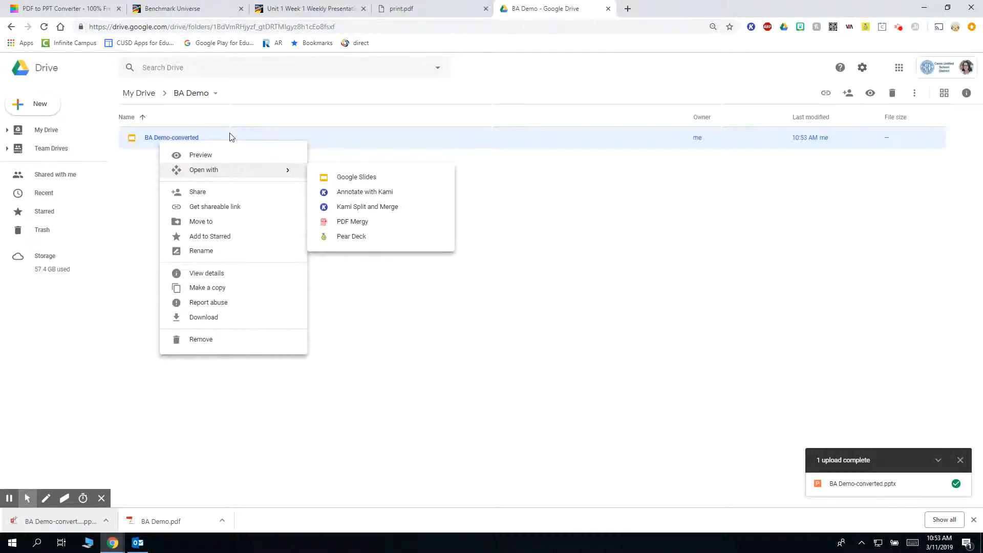
click(357, 177)
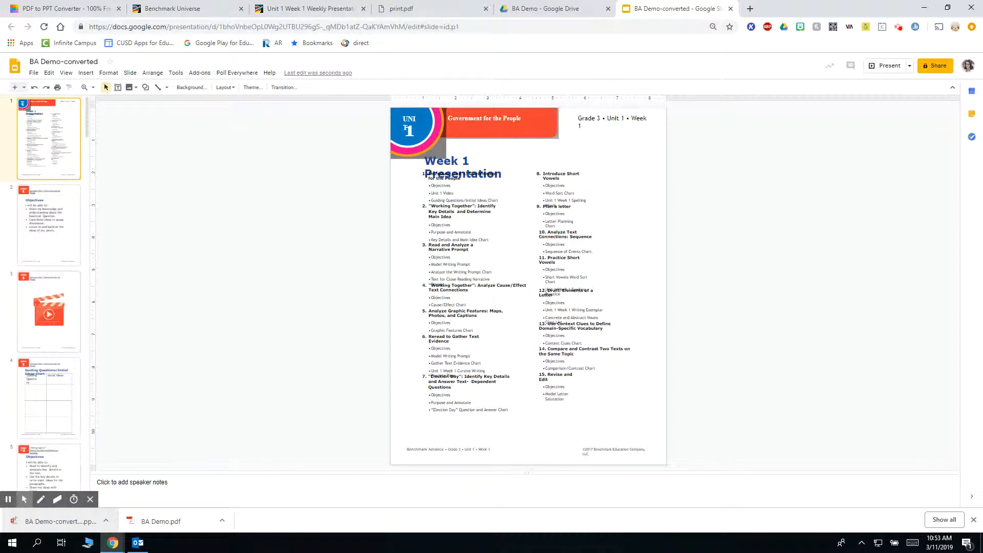
- Delete the 'Write a main idea based on a photograph' bullet on the Lesson 2 Objectives slide
click(49, 399)
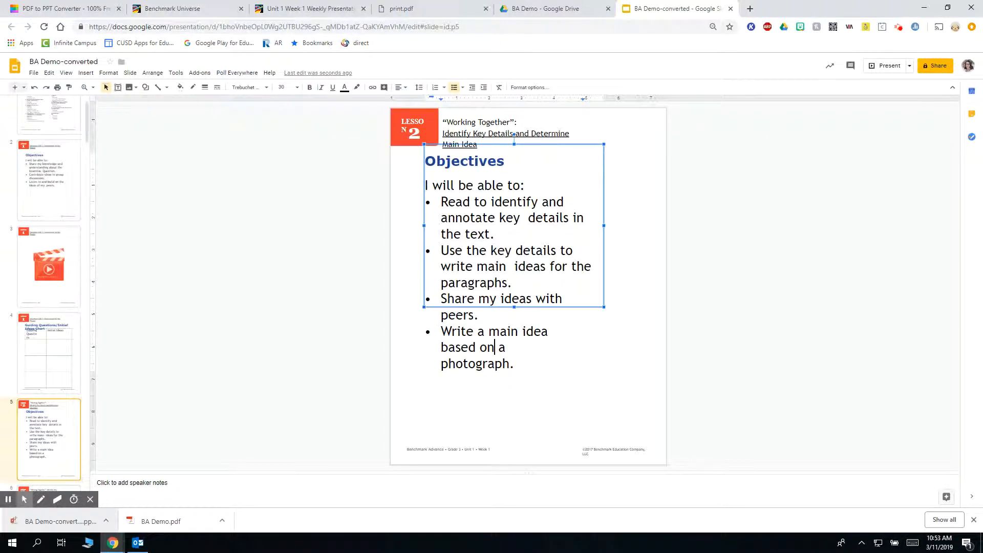
drag(513, 307, 507, 377)
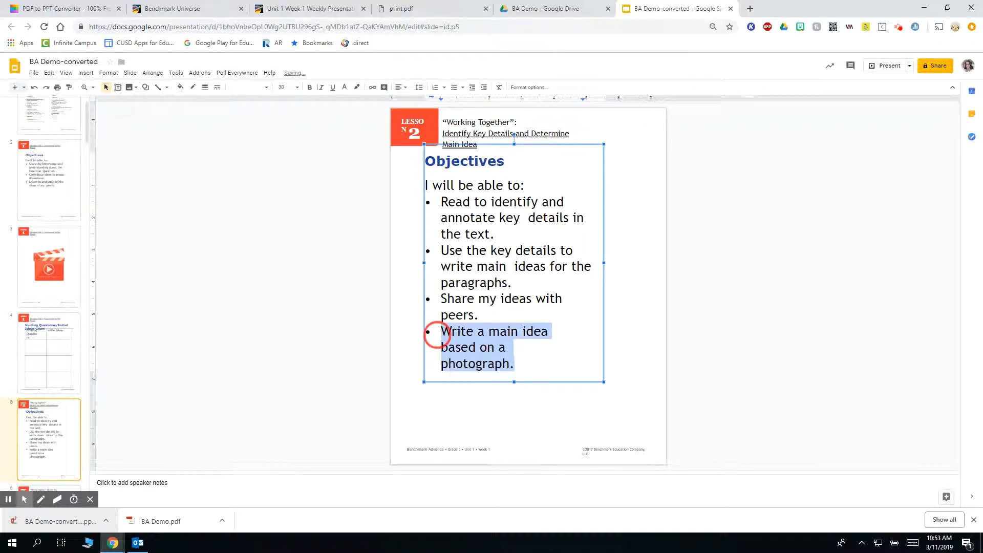
key(Delete)
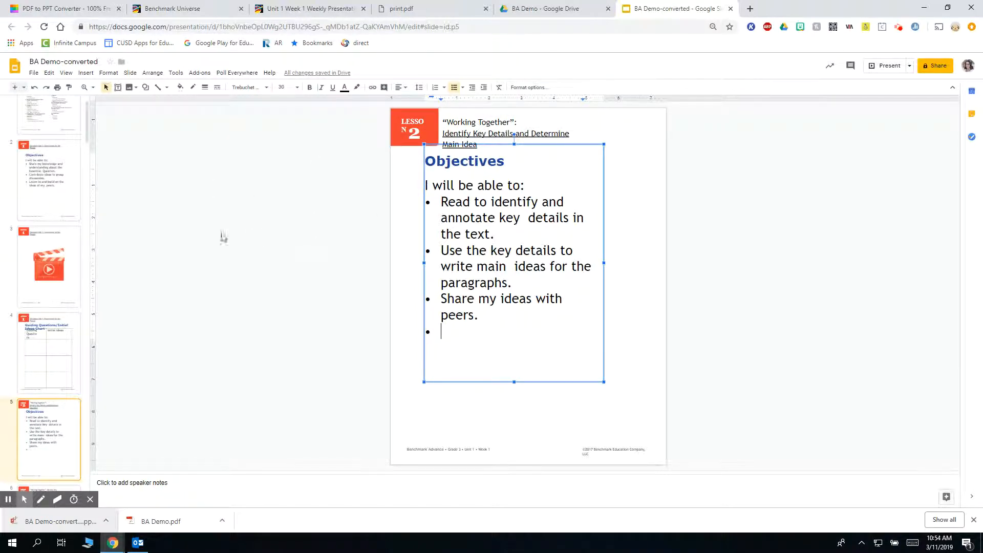
- Review the video image slide and the Guiding Questions/Initial Ideas Chart slide
click(48, 266)
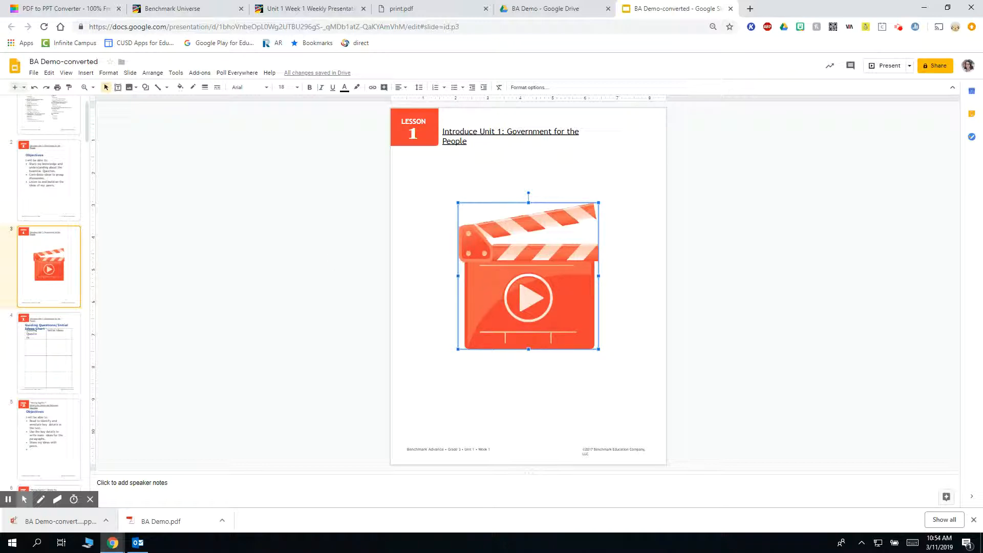
click(49, 352)
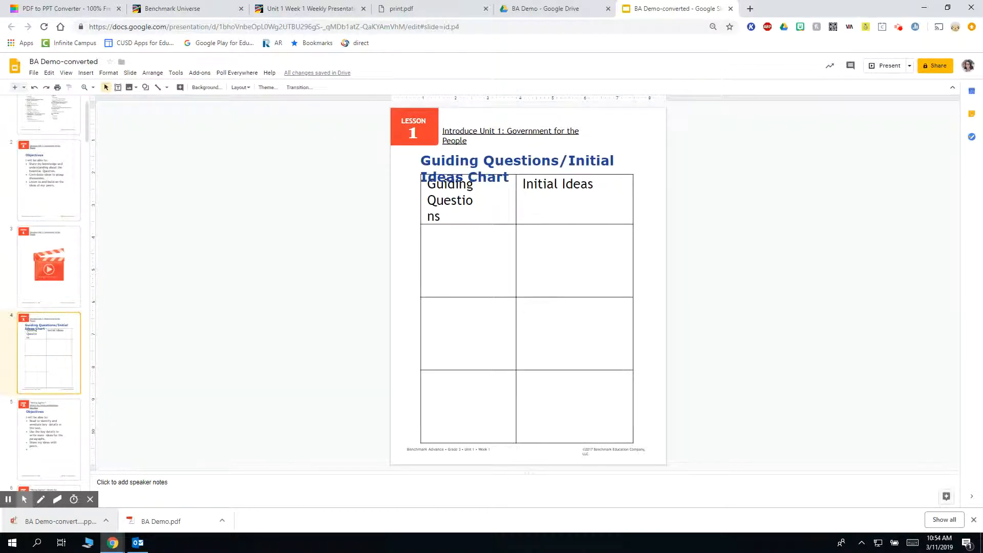